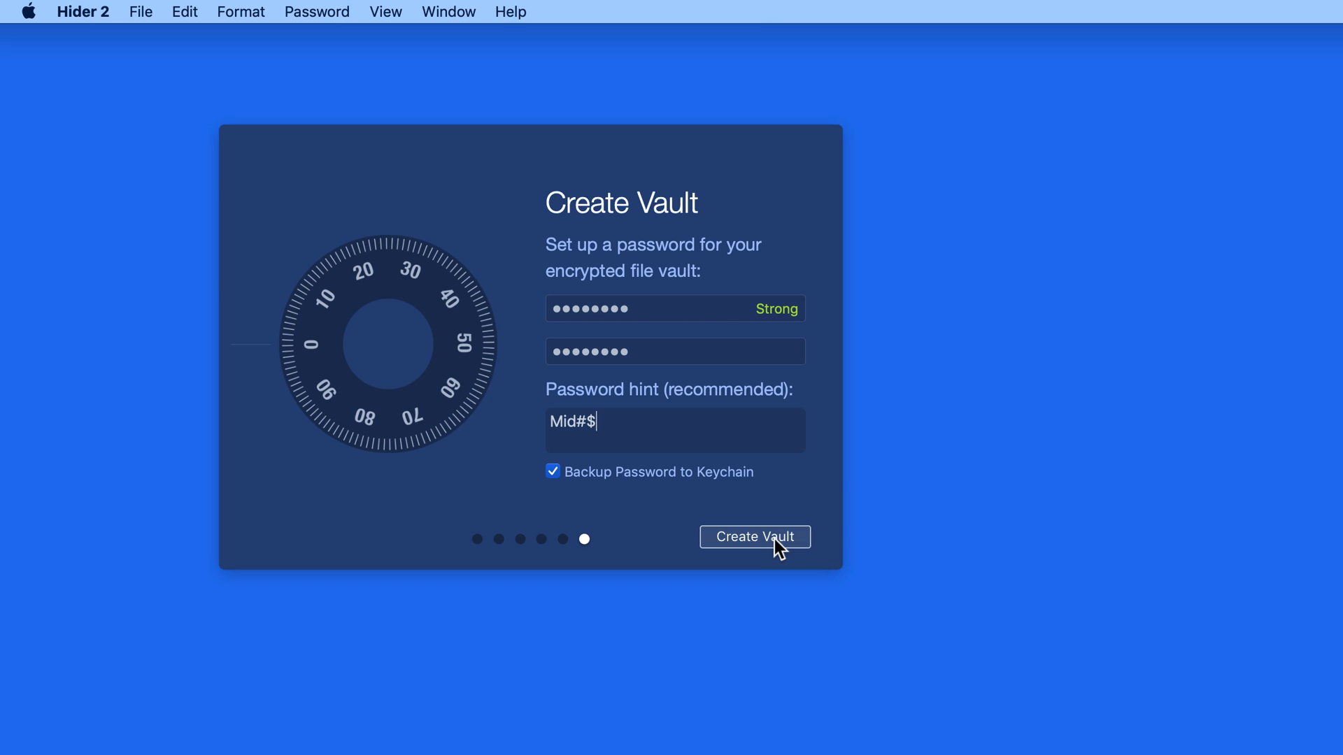
Step: Create the encrypted vault and save it as Hider-Vault in Documents
{"action": "left_click", "coordinate": [755, 537]}
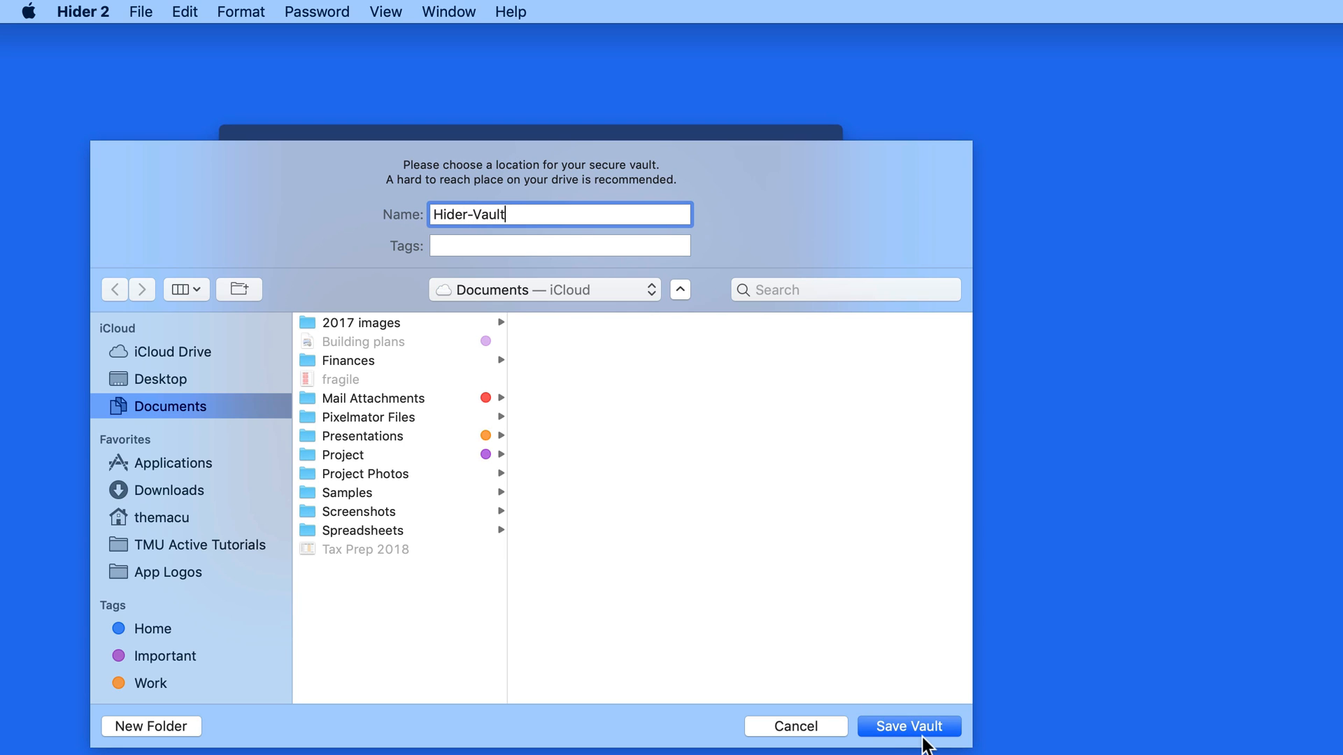
{"action": "left_click", "coordinate": [910, 726]}
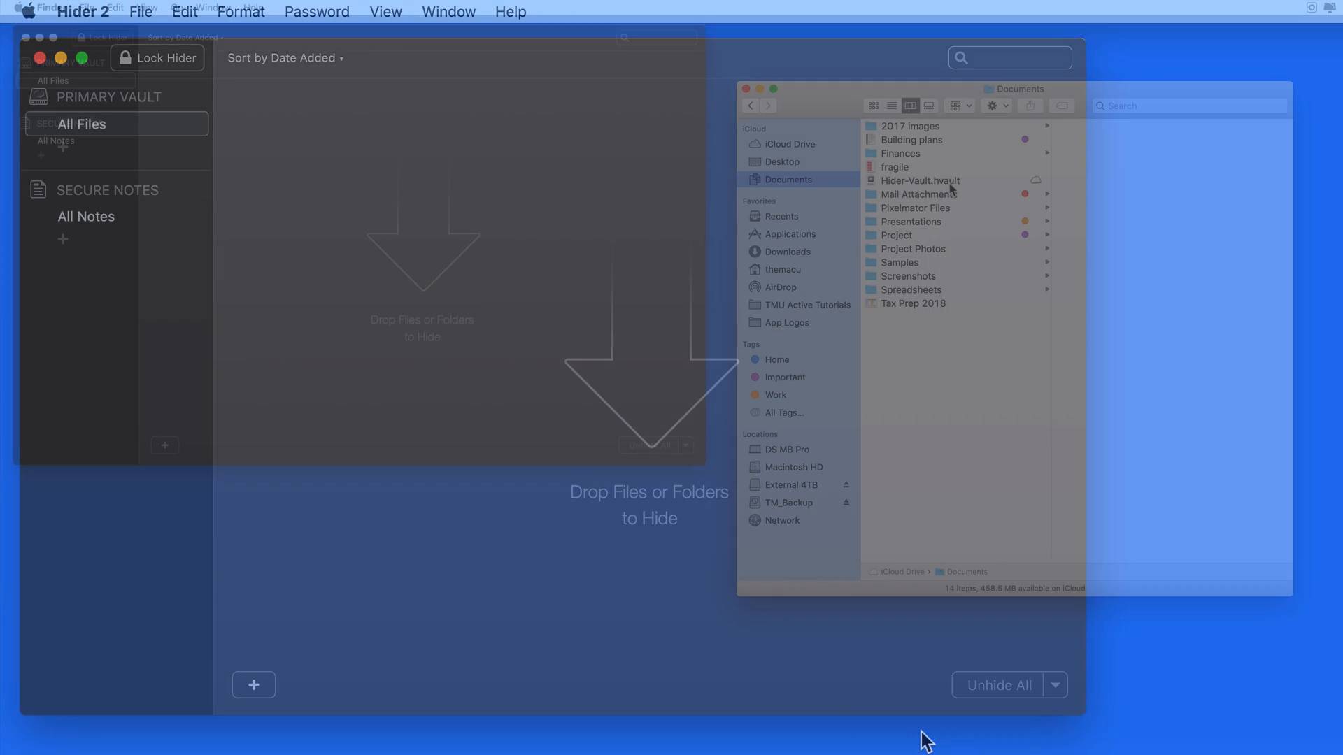
Step: Quit Hider 2 and search Spotlight for 'hider 2'
{"action": "left_click", "coordinate": [919, 180]}
{"action": "type", "text": "hider"}
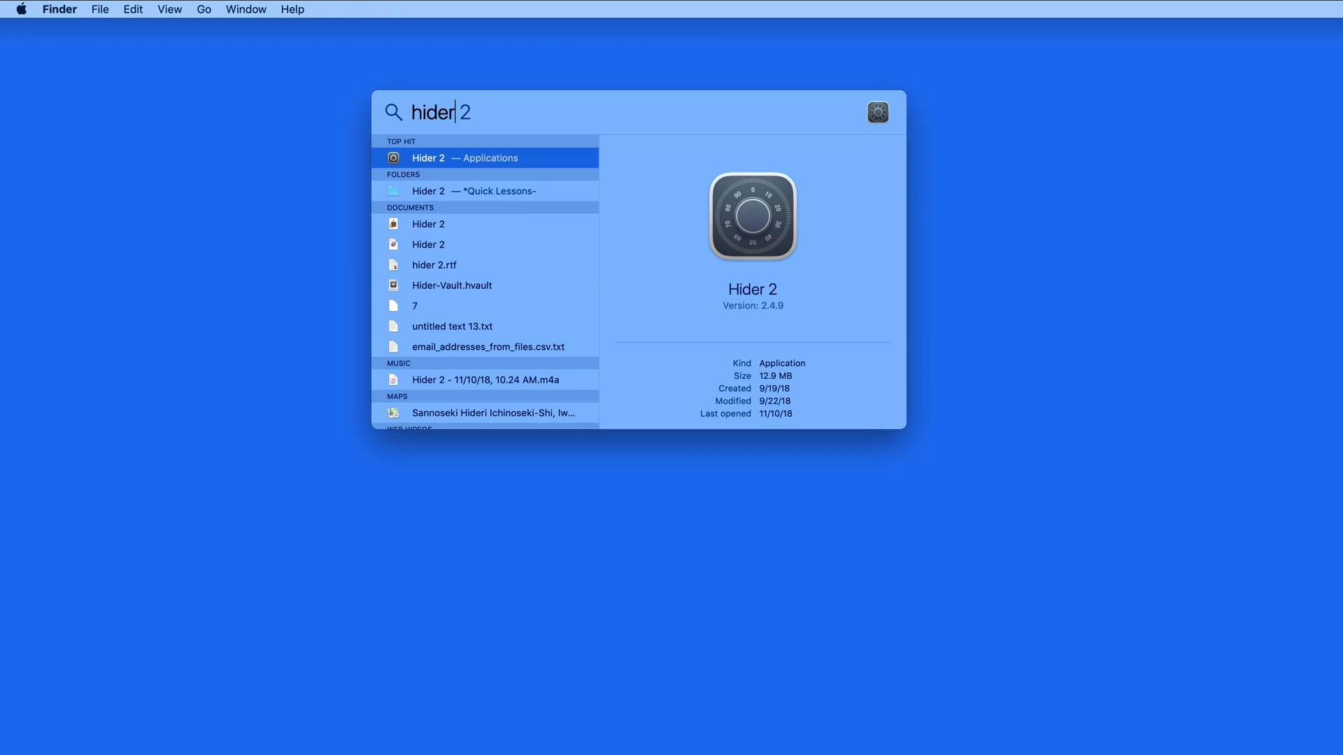
Step: Launch Hider 2 from the Spotlight top hit, reopening its empty vault
{"action": "left_click", "coordinate": [427, 157]}
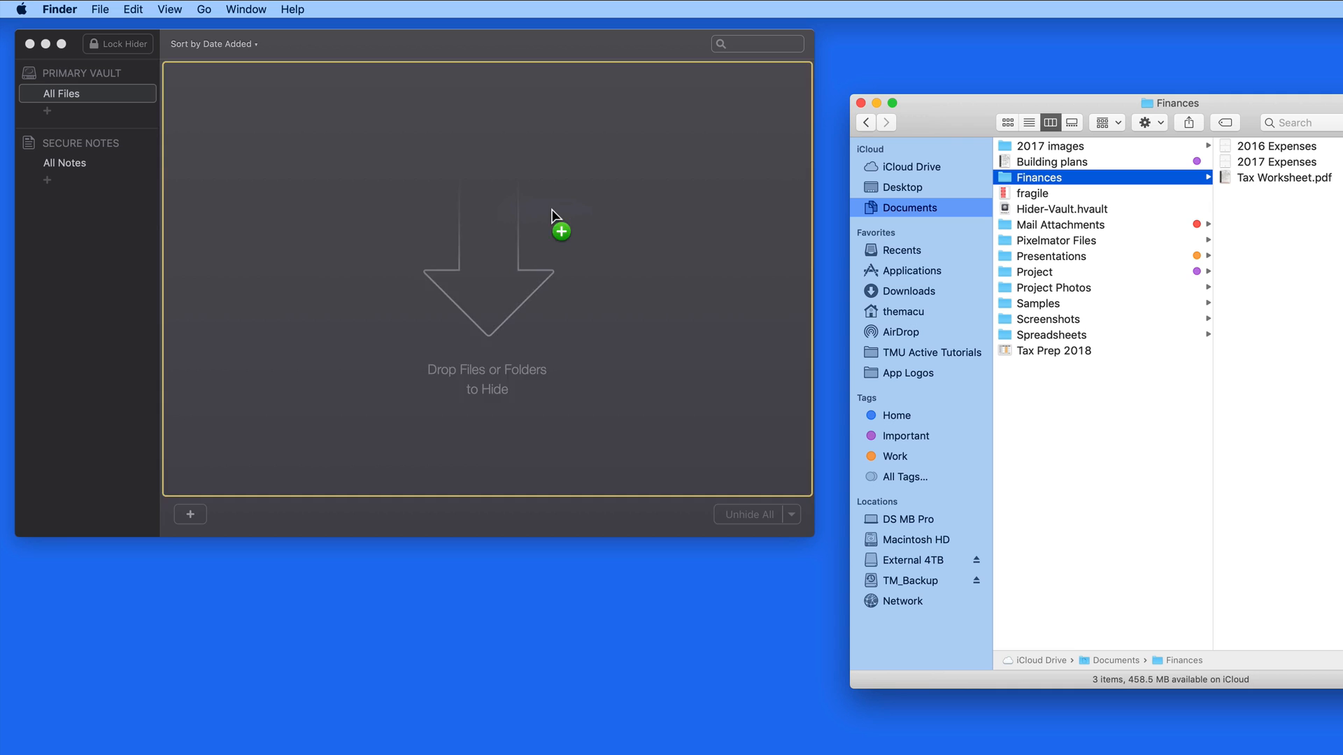
Step: Hide the Finances folder and Tax Prep 2018 by dragging them into the vault
{"action": "left_click_drag", "start_coordinate": [1039, 177], "coordinate": [487, 232]}
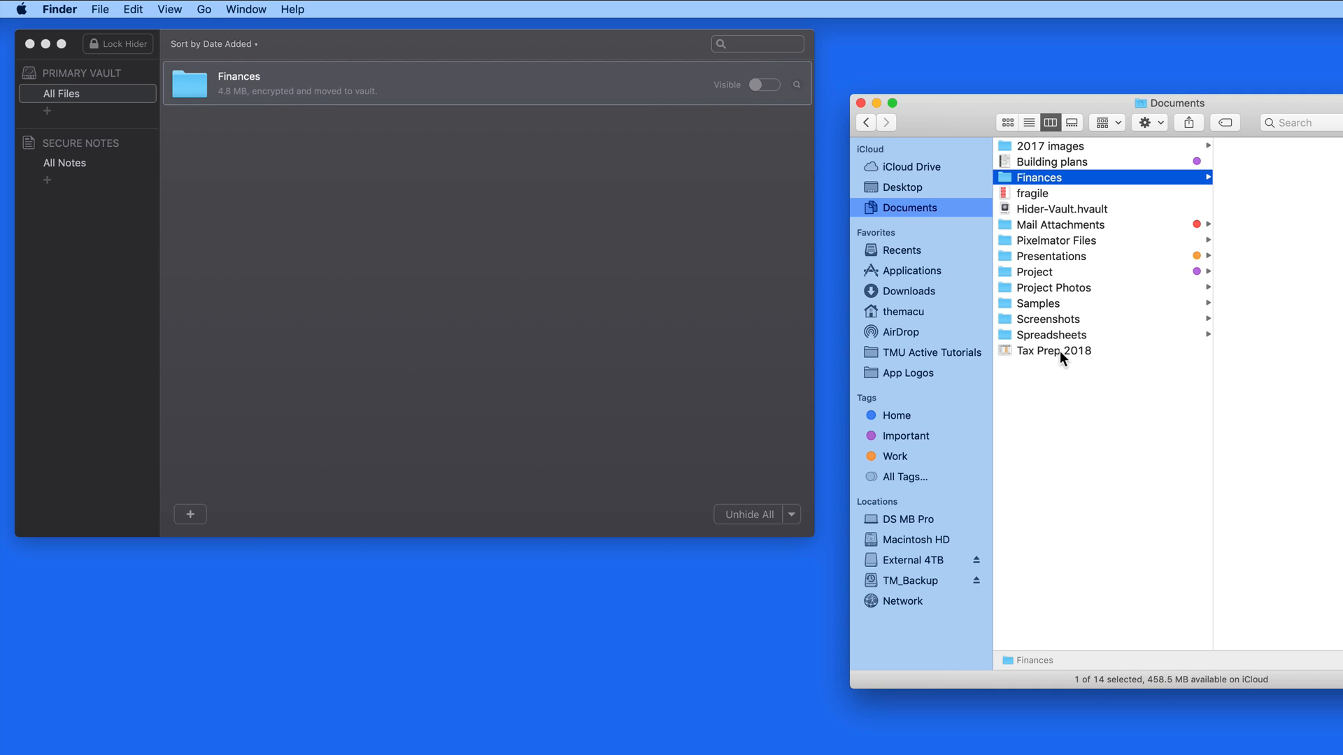
{"action": "left_click_drag", "start_coordinate": [1054, 350], "coordinate": [574, 311]}
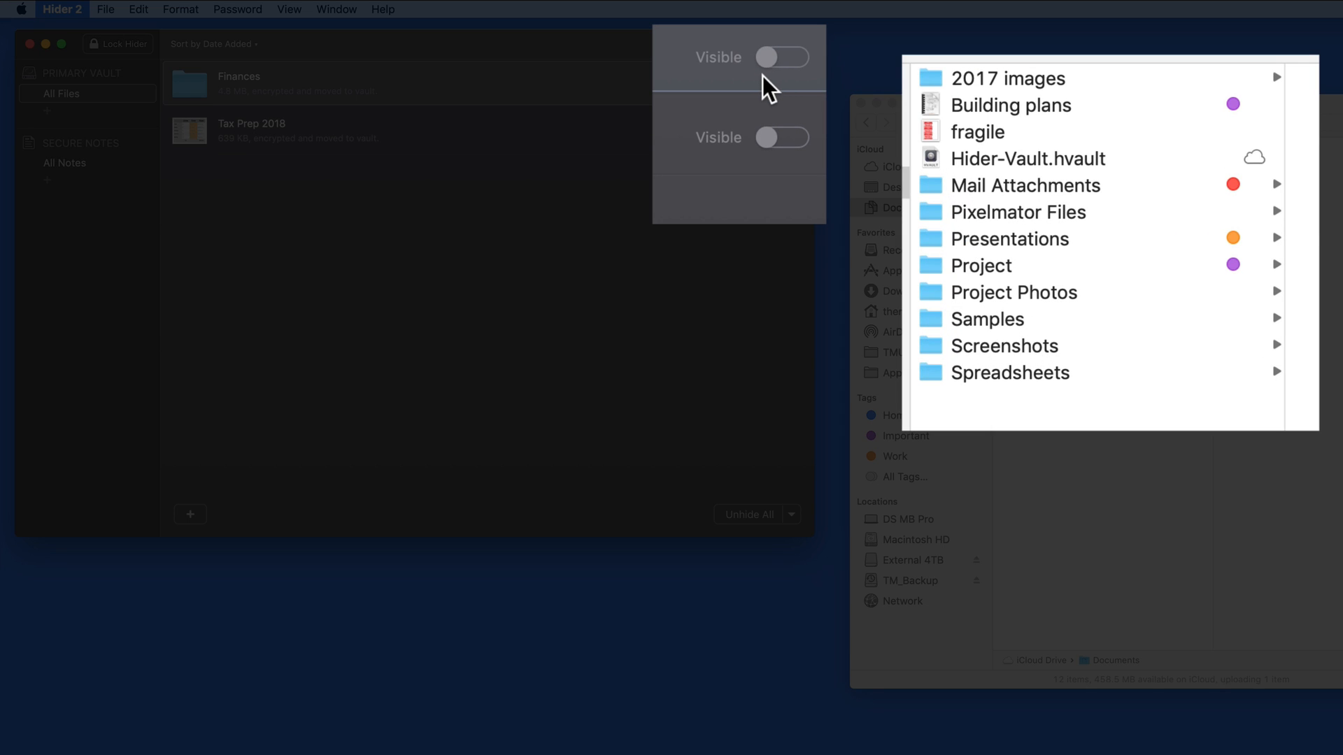
Step: Toggle Finances visible, hidden and visible again, then make Tax Prep 2018 visible too
{"action": "left_click", "coordinate": [783, 57]}
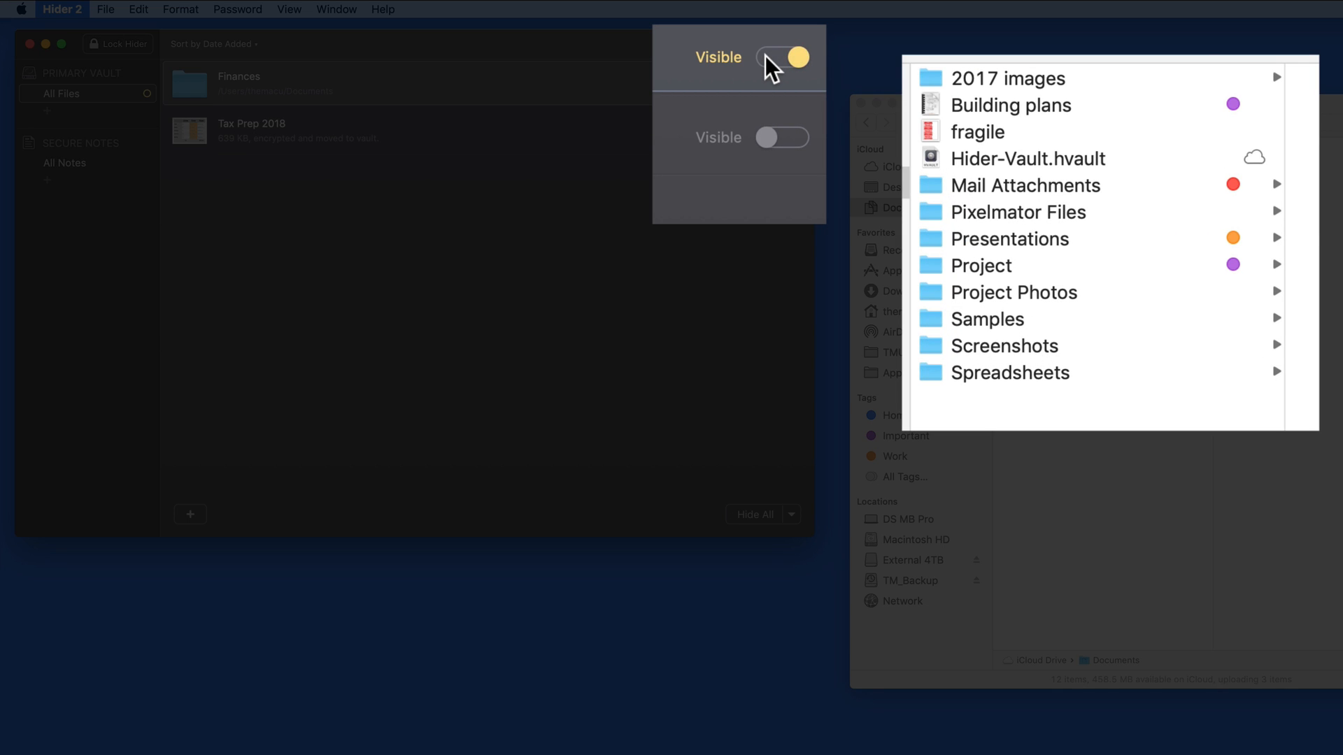
{"action": "left_click", "coordinate": [782, 59]}
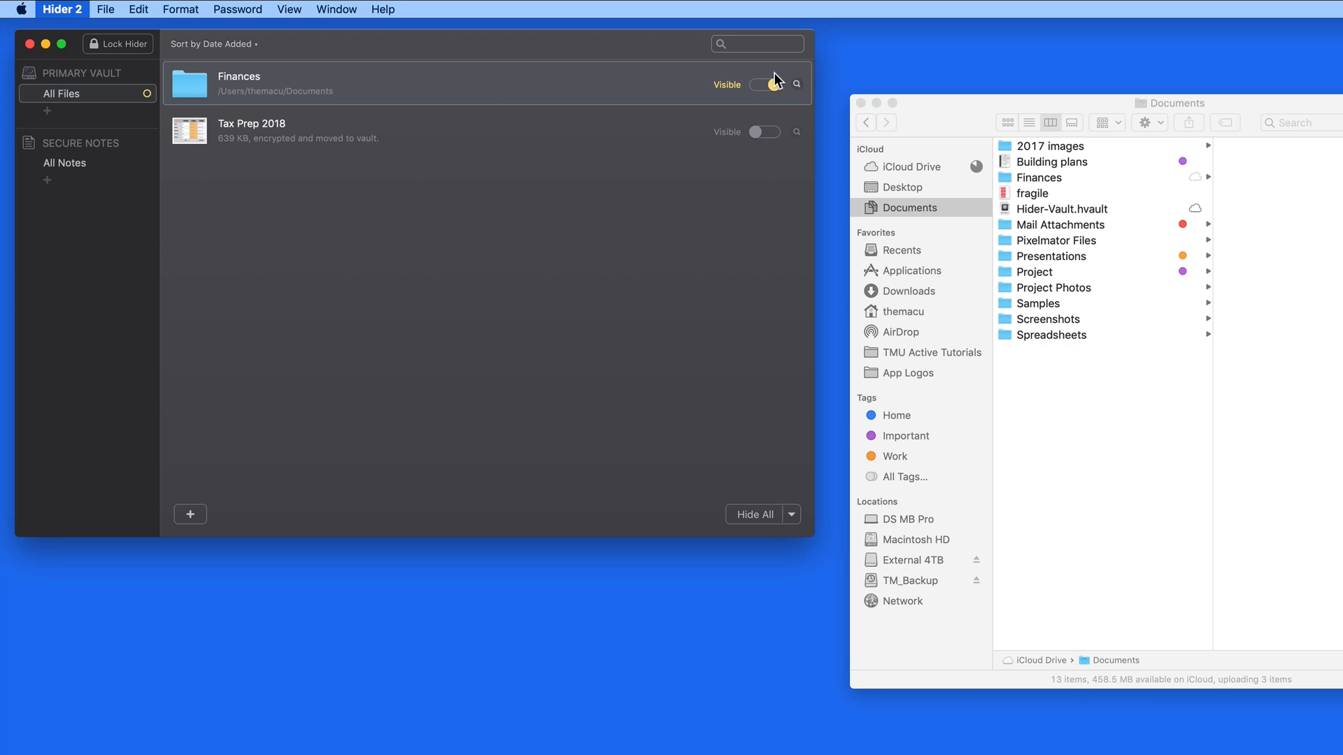
{"action": "left_click", "coordinate": [765, 83]}
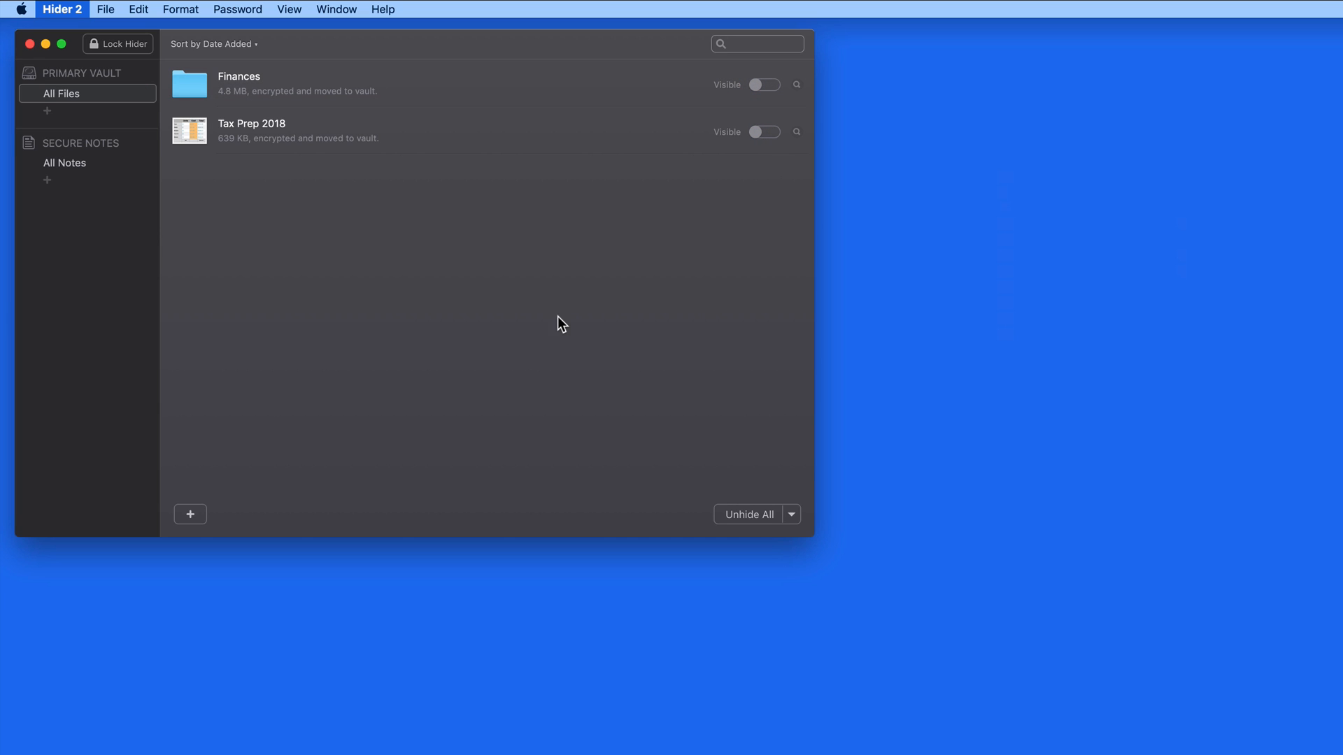
{"action": "left_click", "coordinate": [765, 84]}
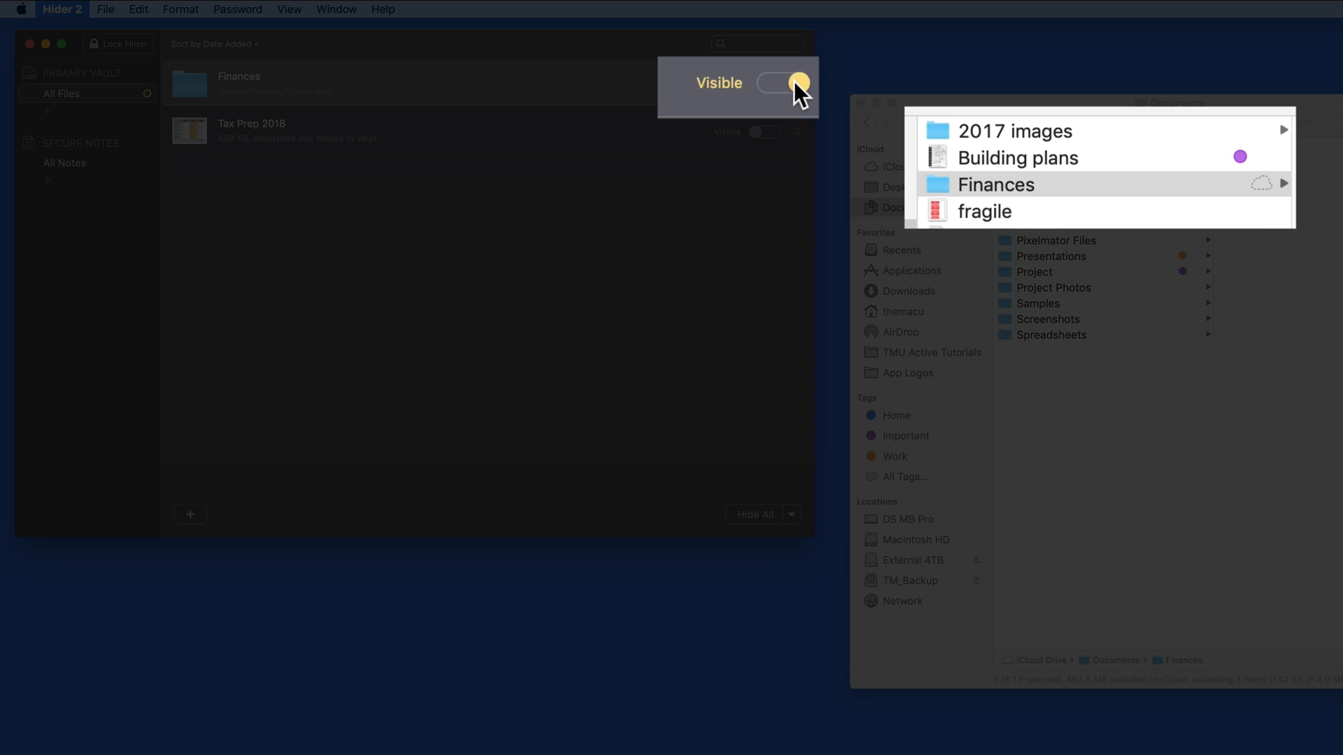
{"action": "left_click", "coordinate": [778, 83]}
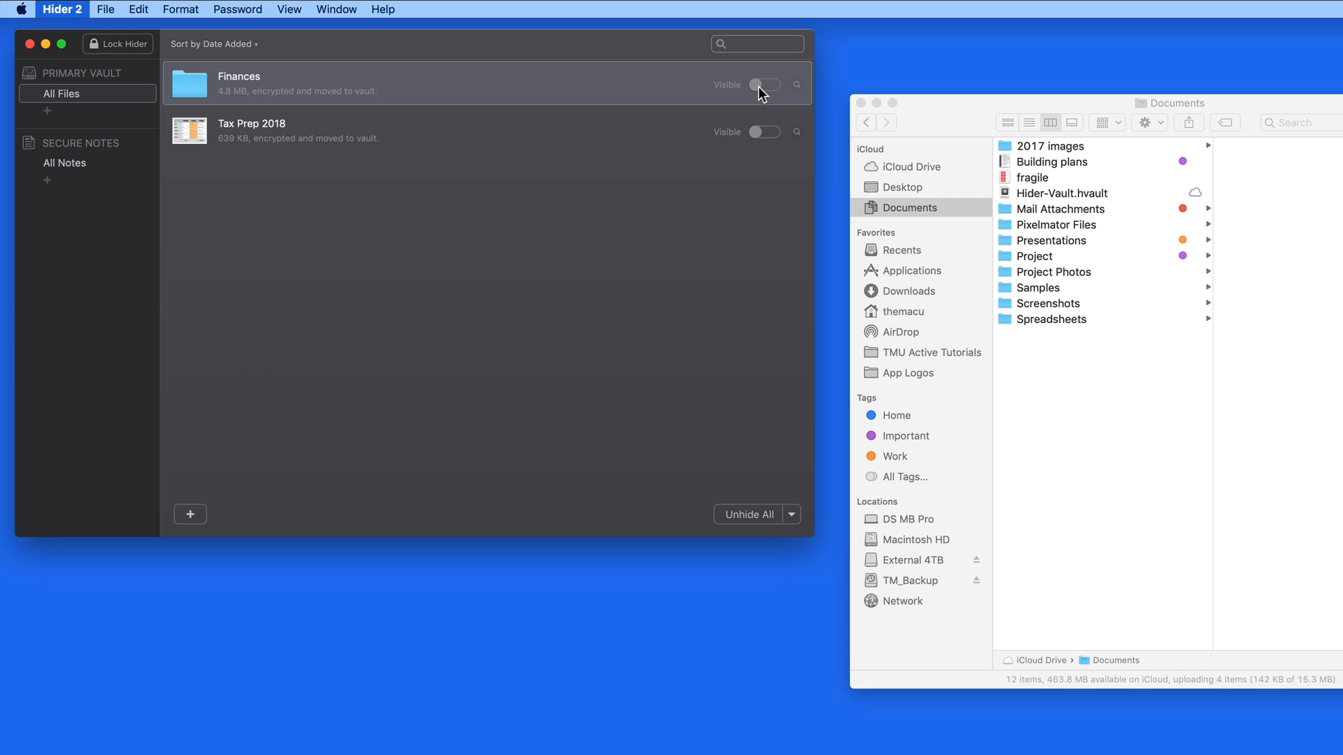
{"action": "left_click", "coordinate": [765, 84]}
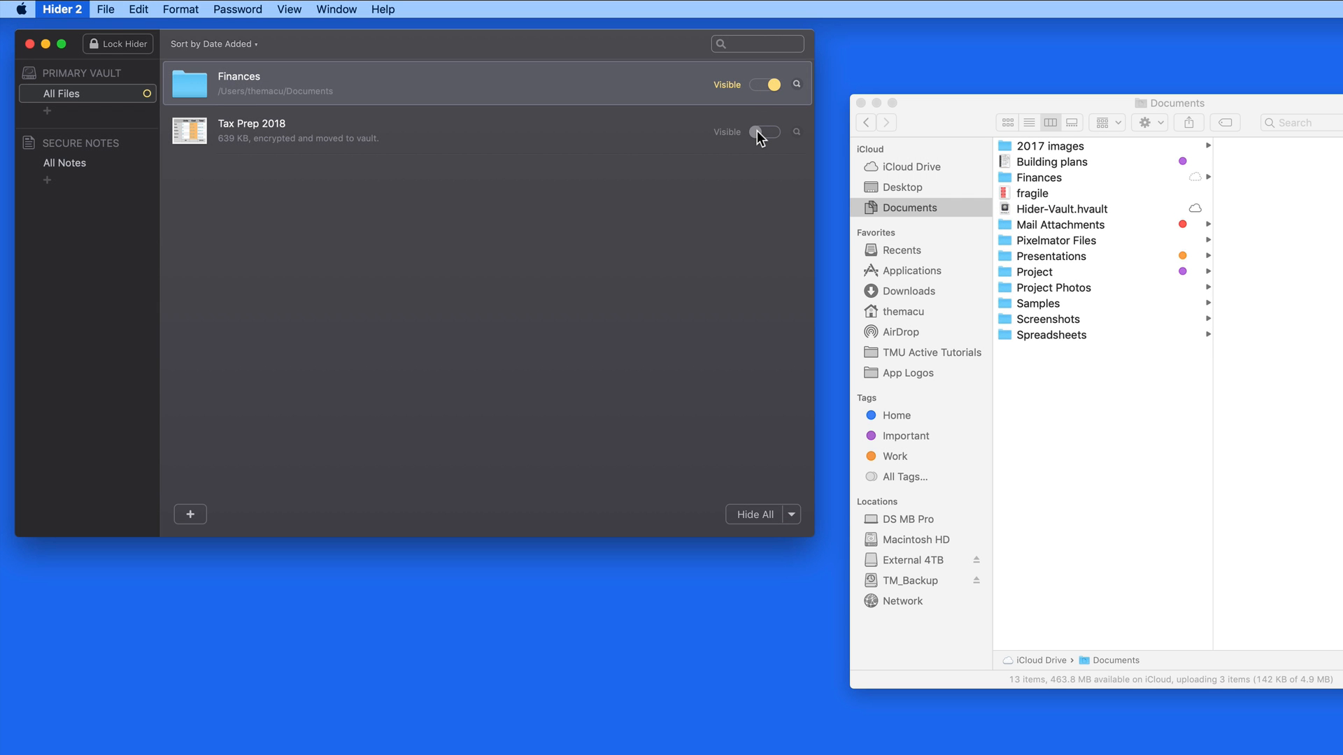
{"action": "left_click", "coordinate": [765, 131]}
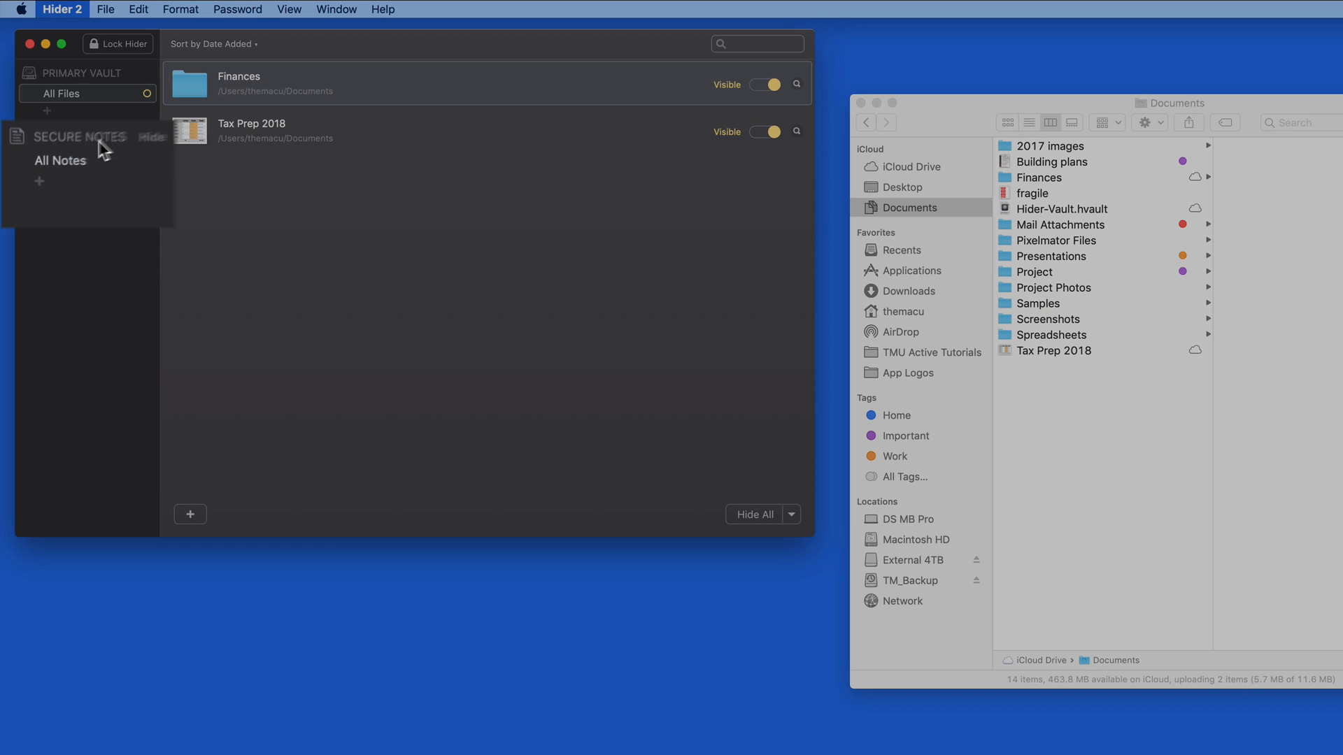
Step: Add a new secure note under All Notes titled Credit Cards
{"action": "left_click", "coordinate": [59, 160]}
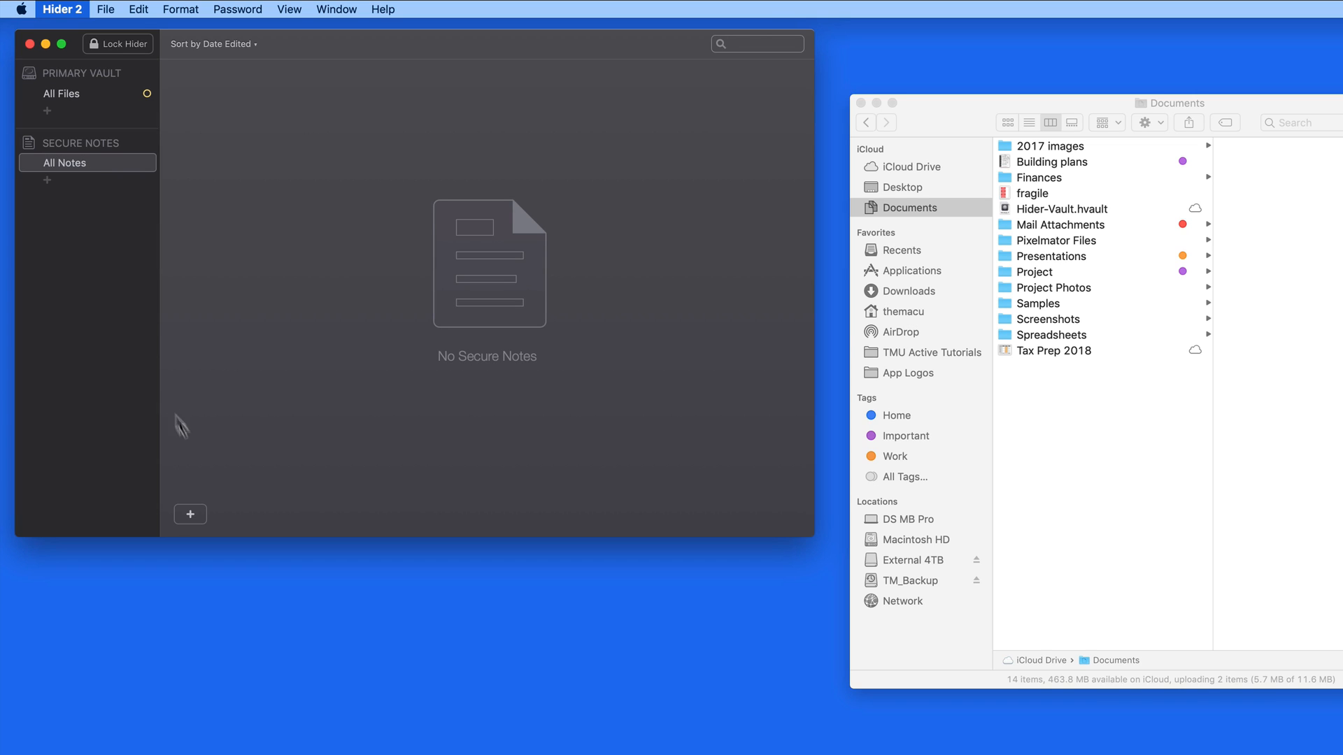
{"action": "left_click", "coordinate": [190, 514]}
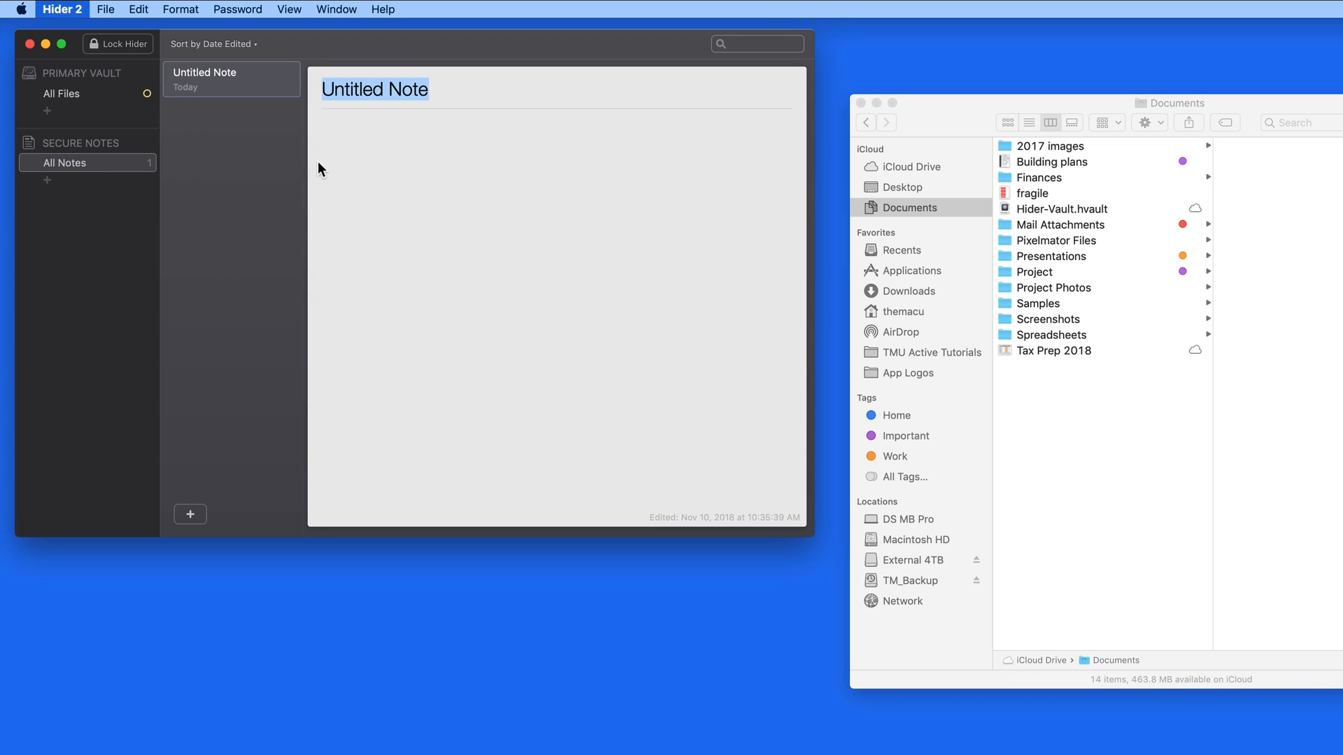
{"action": "type", "text": "Credit Cards"}
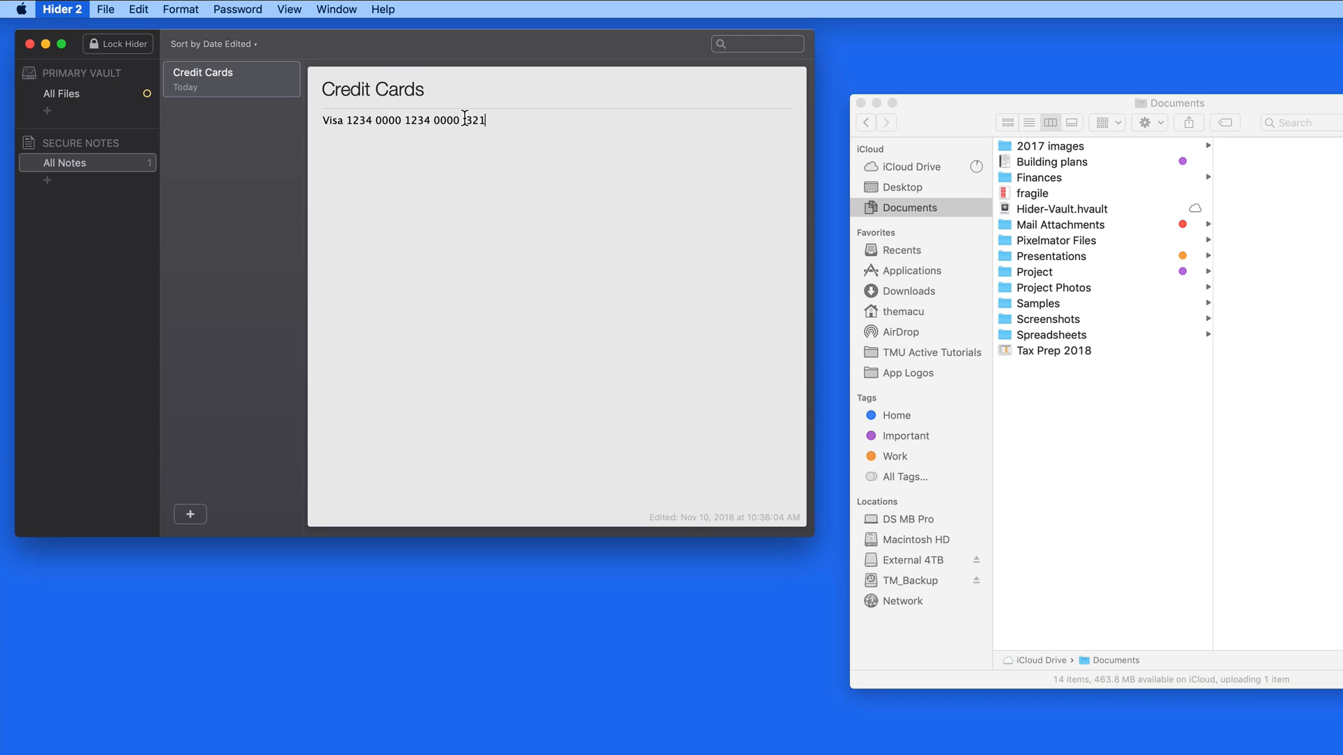
{"action": "key", "text": "Backspace"}
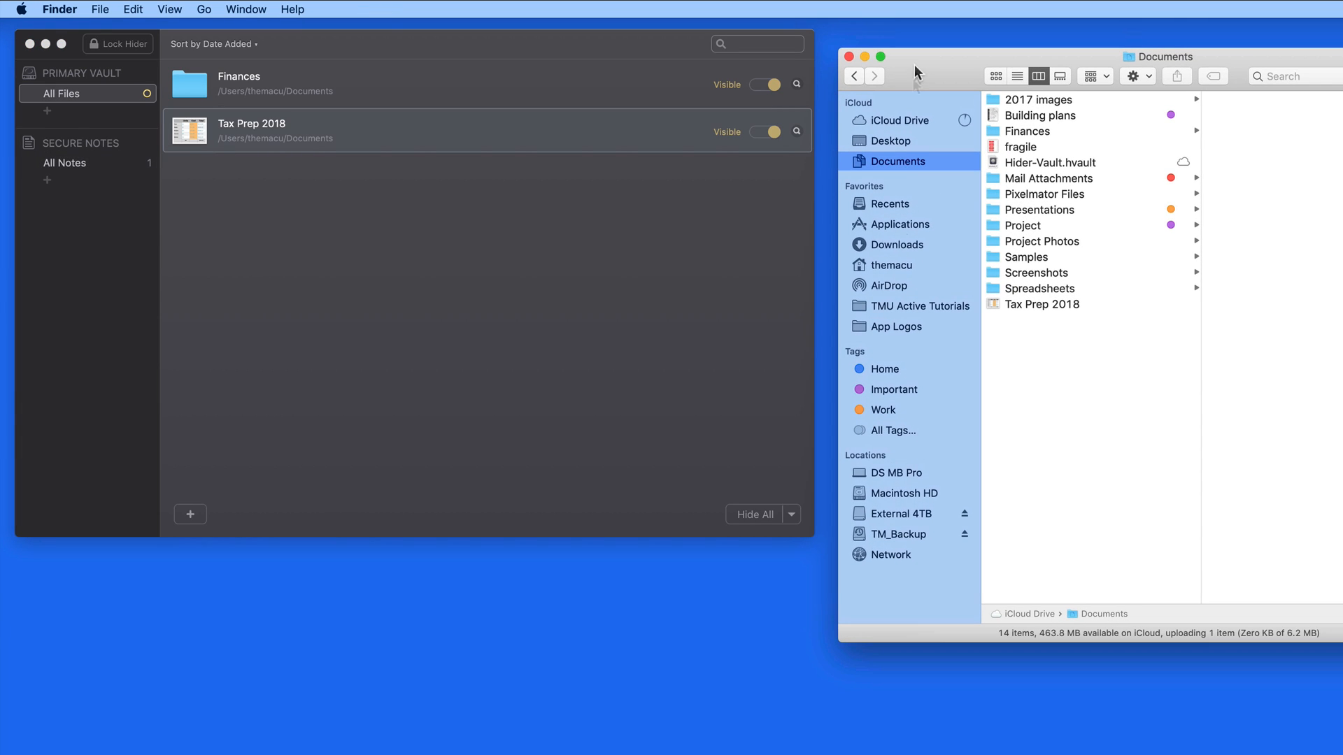
Step: Create a second vault on the External 4TB drive and select its External 4TB.hvault file
{"action": "left_click", "coordinate": [902, 513]}
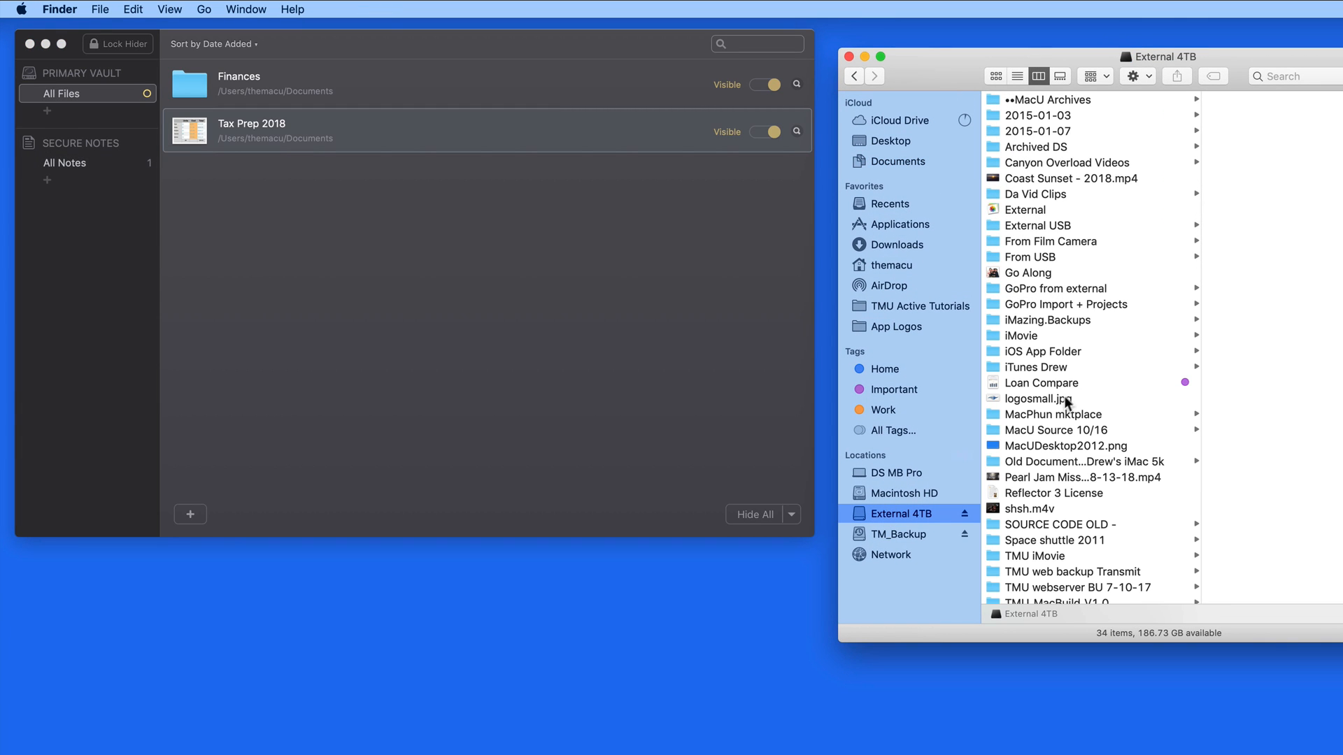
{"action": "scroll", "scroll_direction": "down", "scroll_amount": 3}
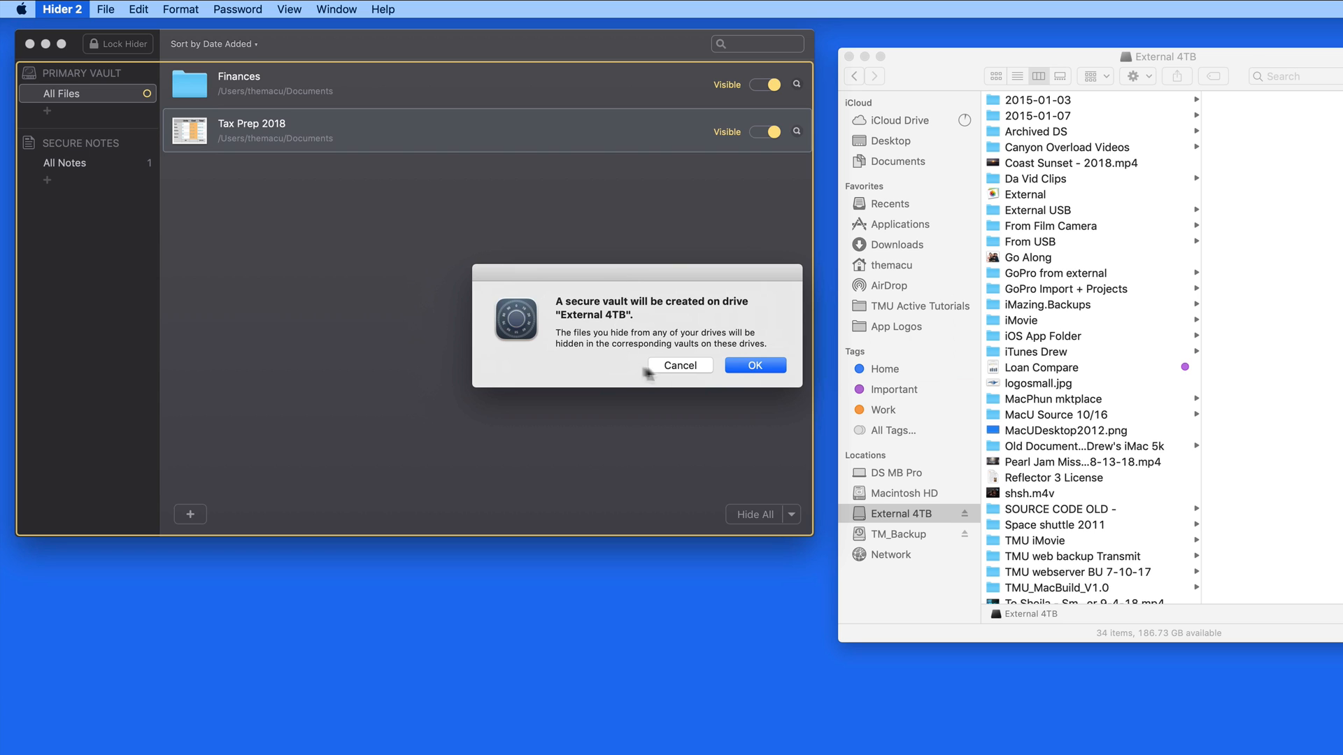
{"action": "left_click", "coordinate": [755, 365]}
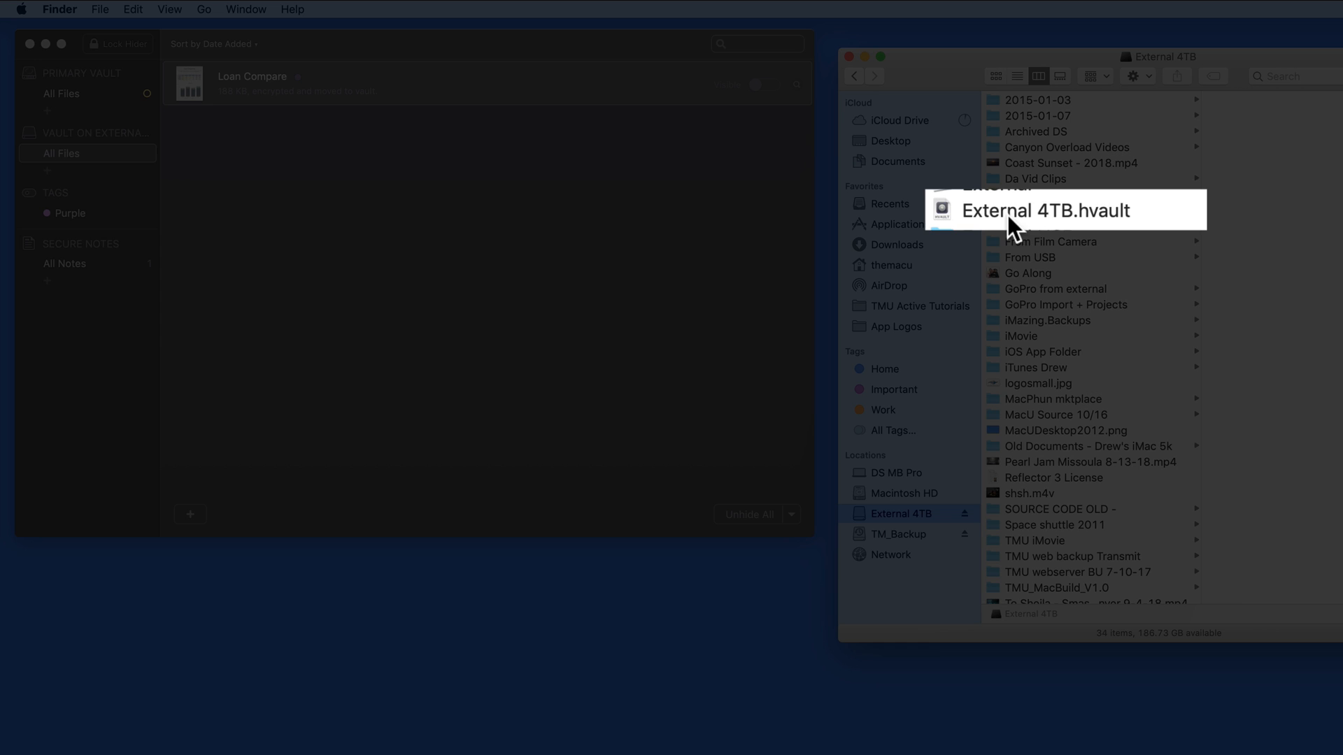
{"action": "left_click", "coordinate": [1024, 212]}
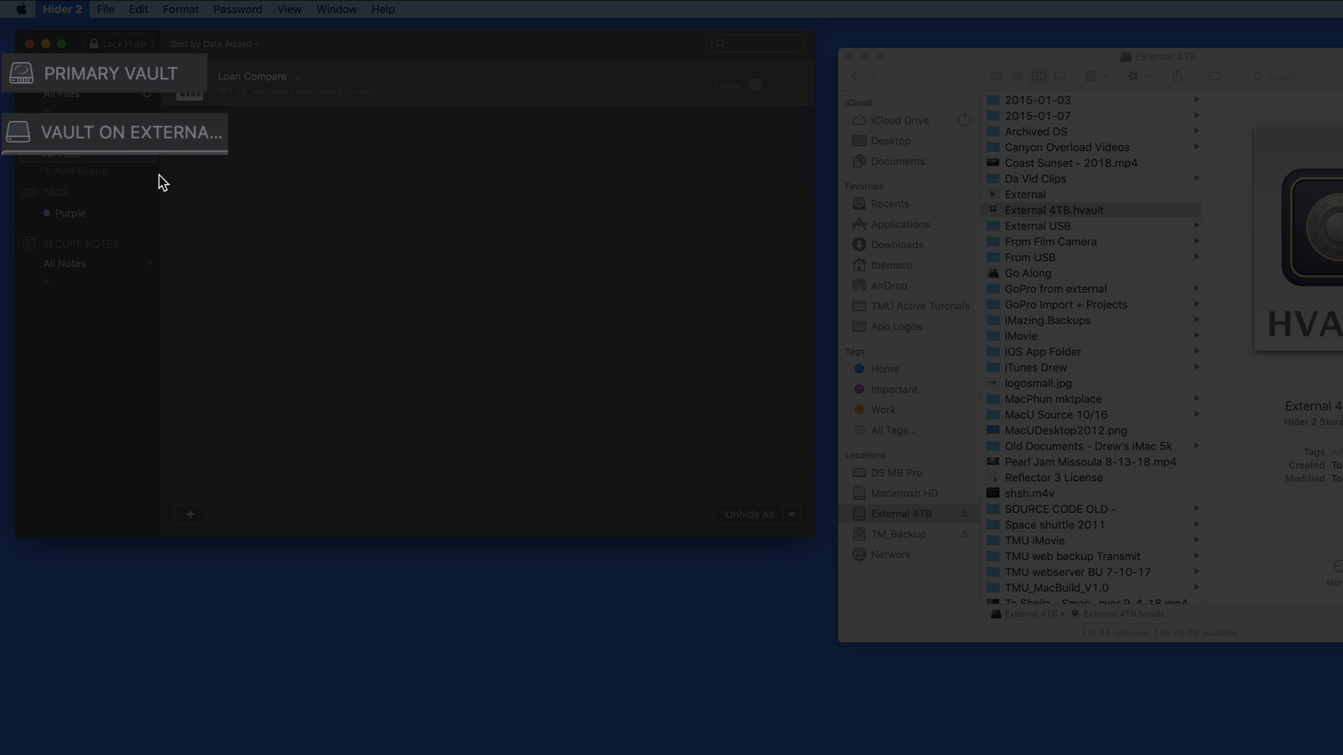
{"action": "mouse_move", "coordinate": [149, 180]}
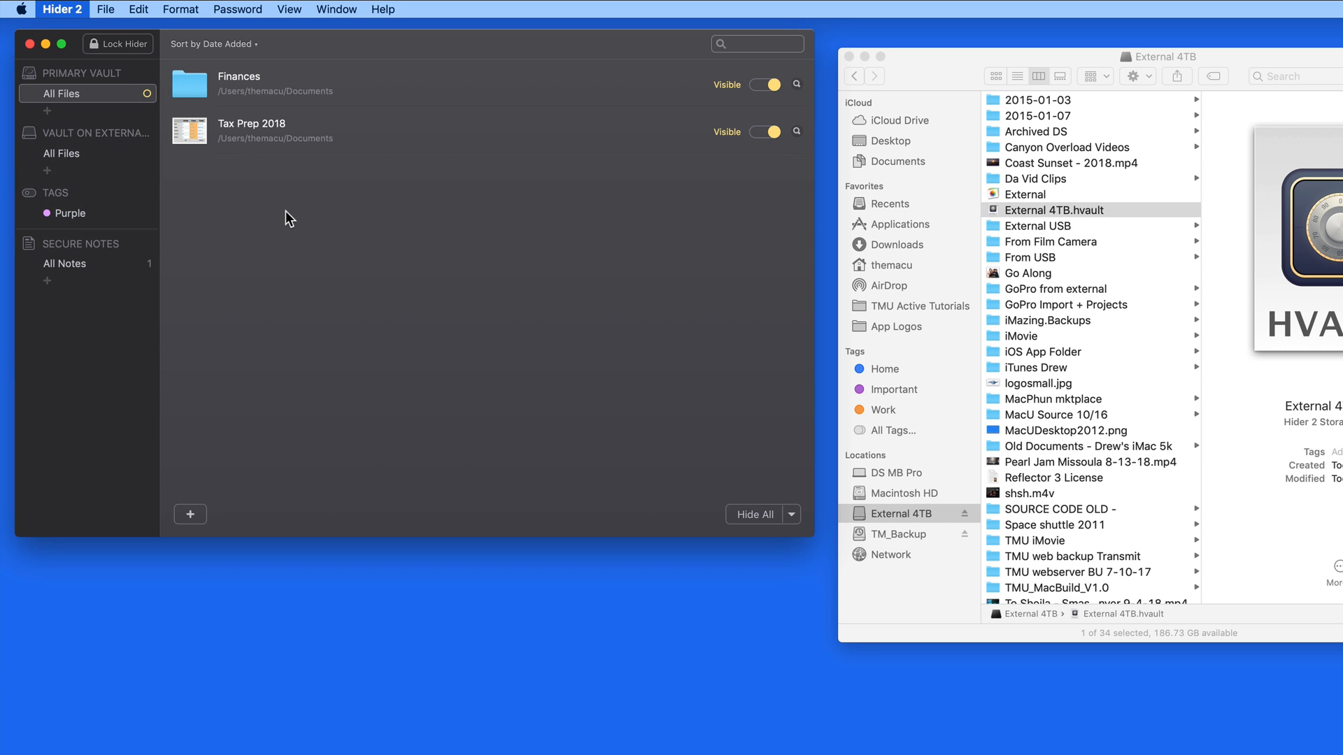
{"action": "mouse_move", "coordinate": [601, 274]}
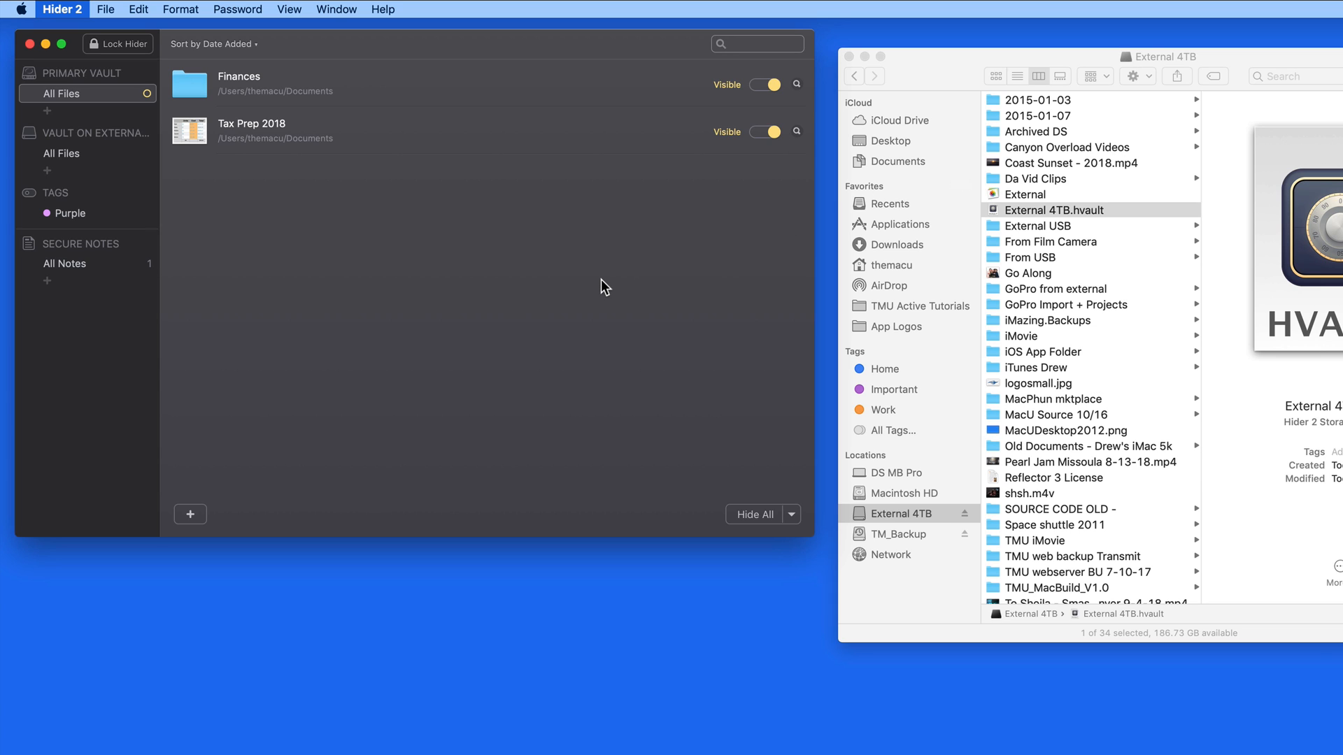
Step: Quit Hider with Cmd+Q, choosing Hide and Quit to hide all visible items
{"action": "key", "text": "cmd+q"}
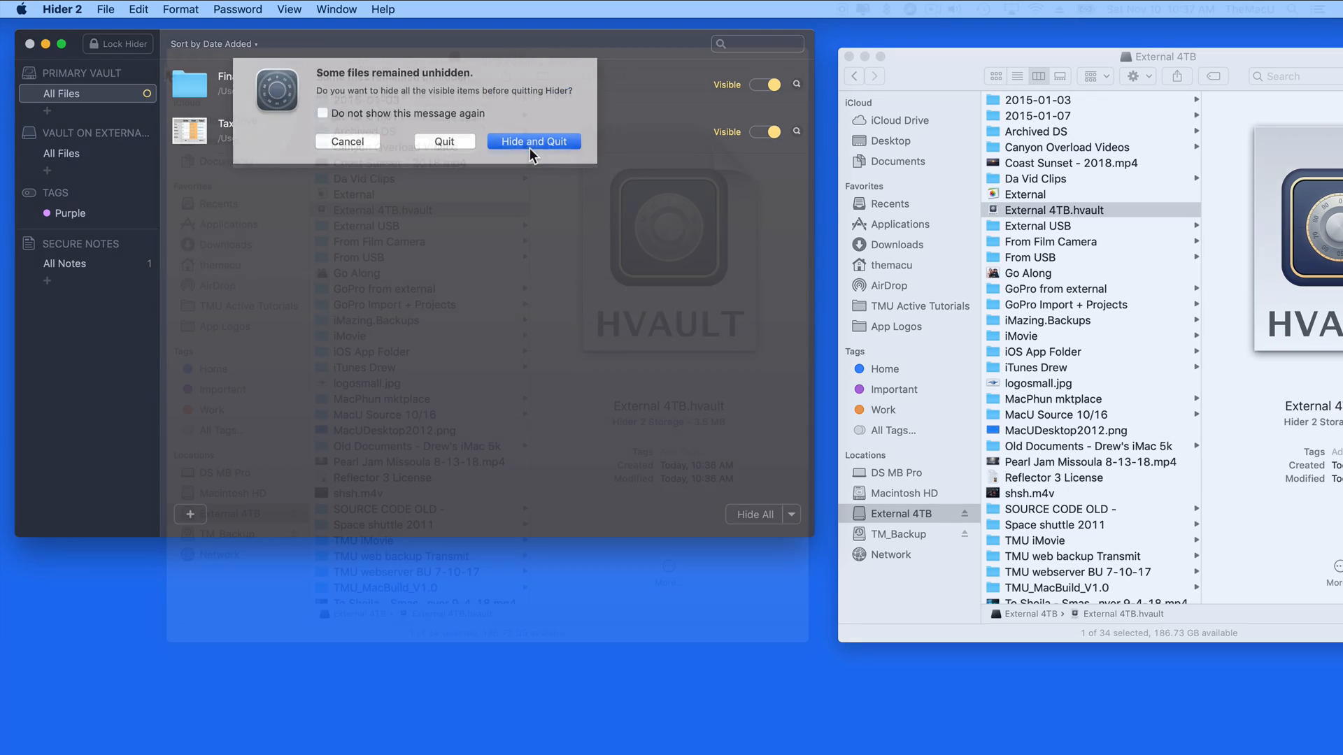
{"action": "left_click", "coordinate": [533, 142]}
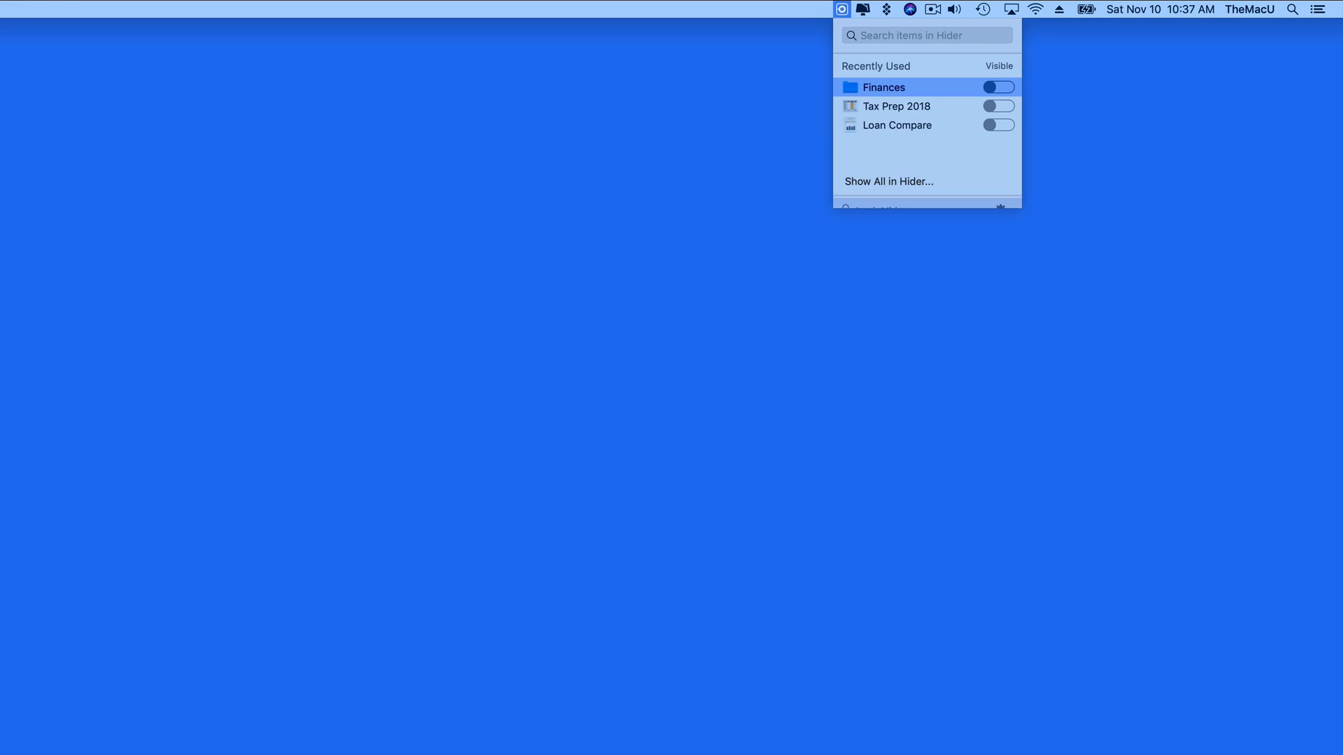
{"action": "left_click", "coordinate": [998, 87]}
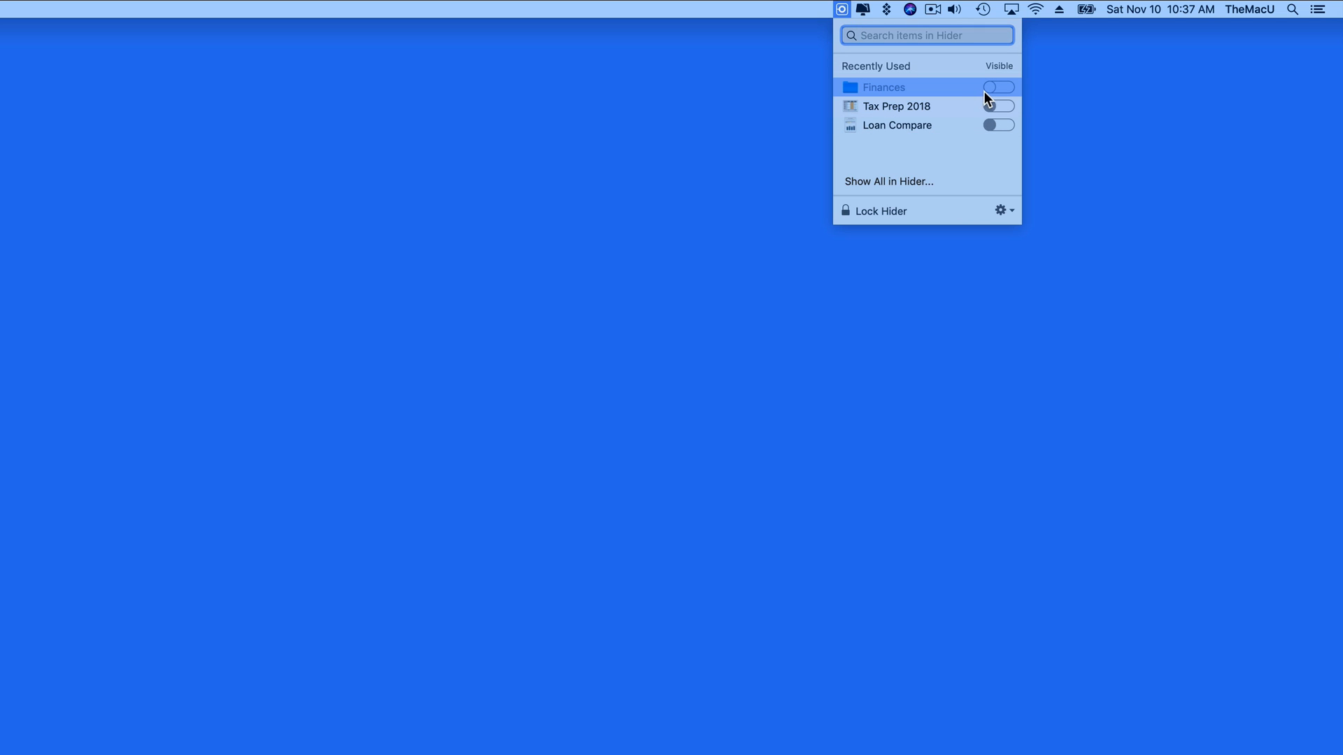
{"action": "mouse_move", "coordinate": [992, 104]}
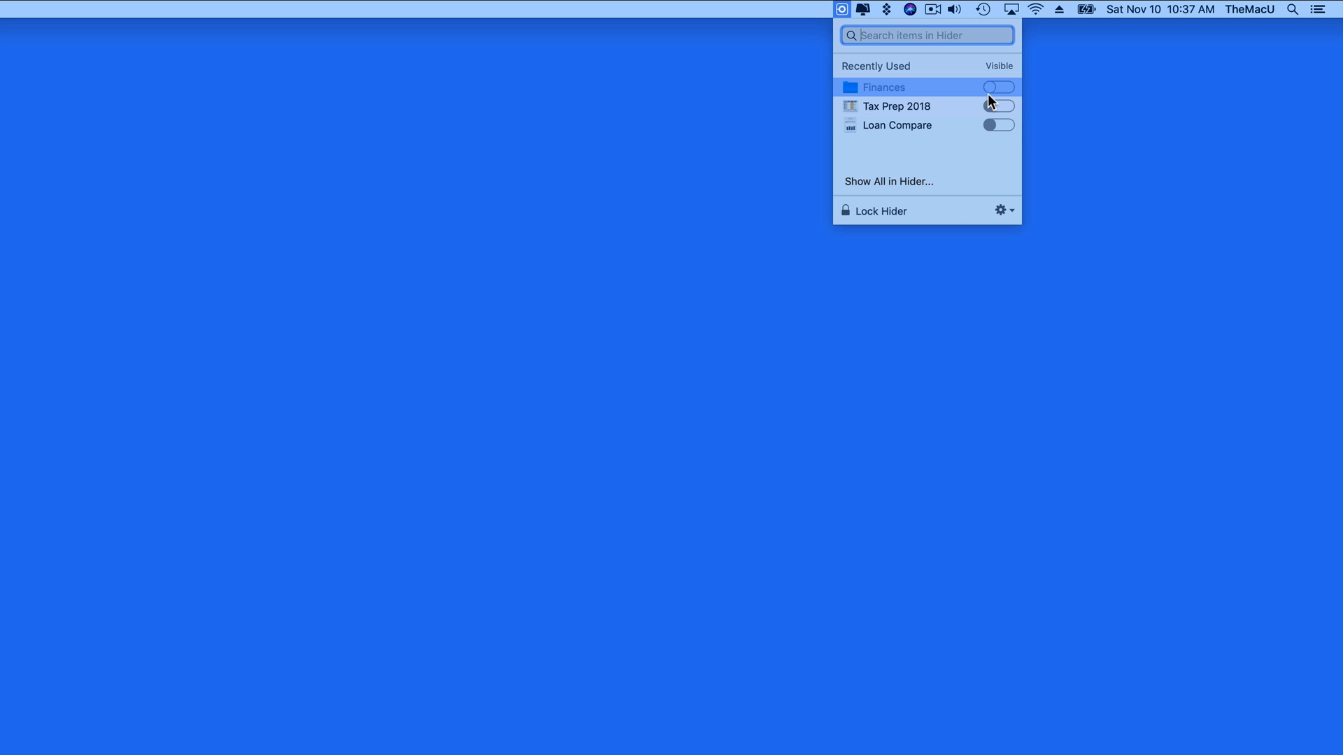
{"action": "left_click", "coordinate": [1002, 87]}
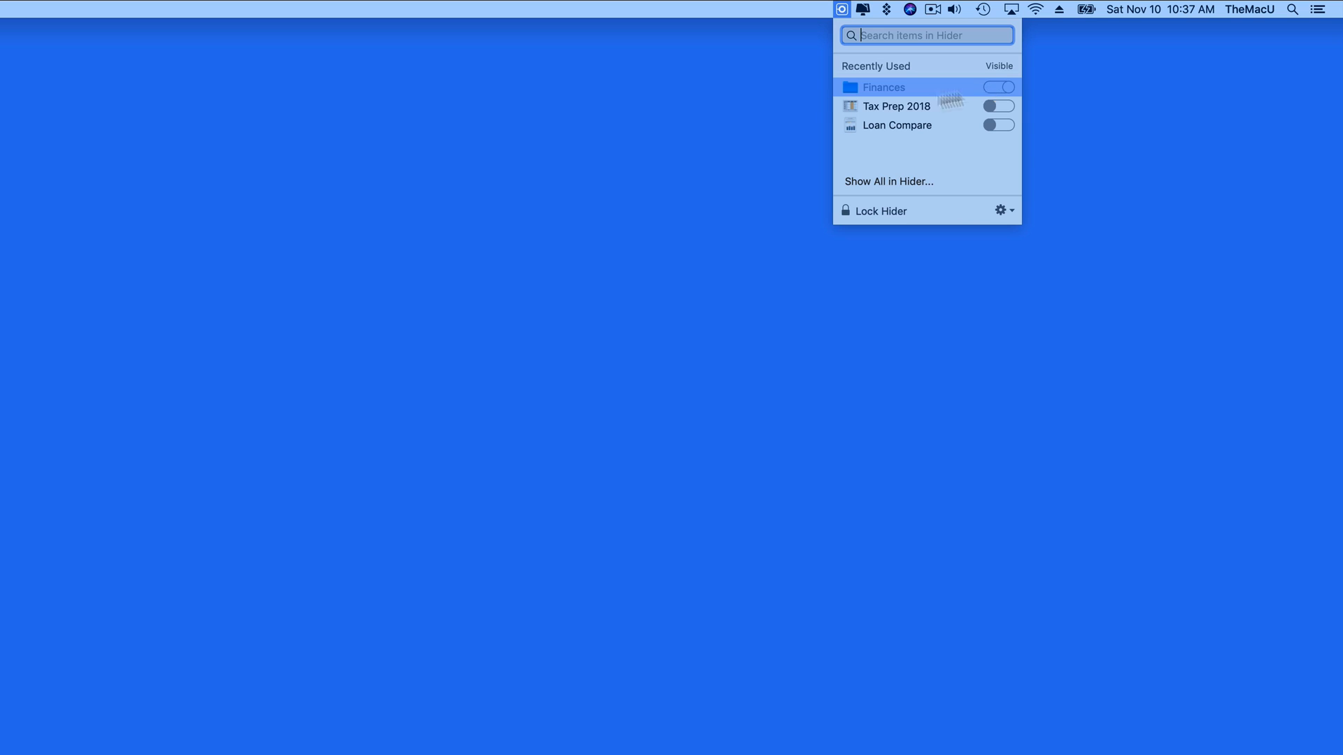
{"action": "left_click", "coordinate": [883, 86]}
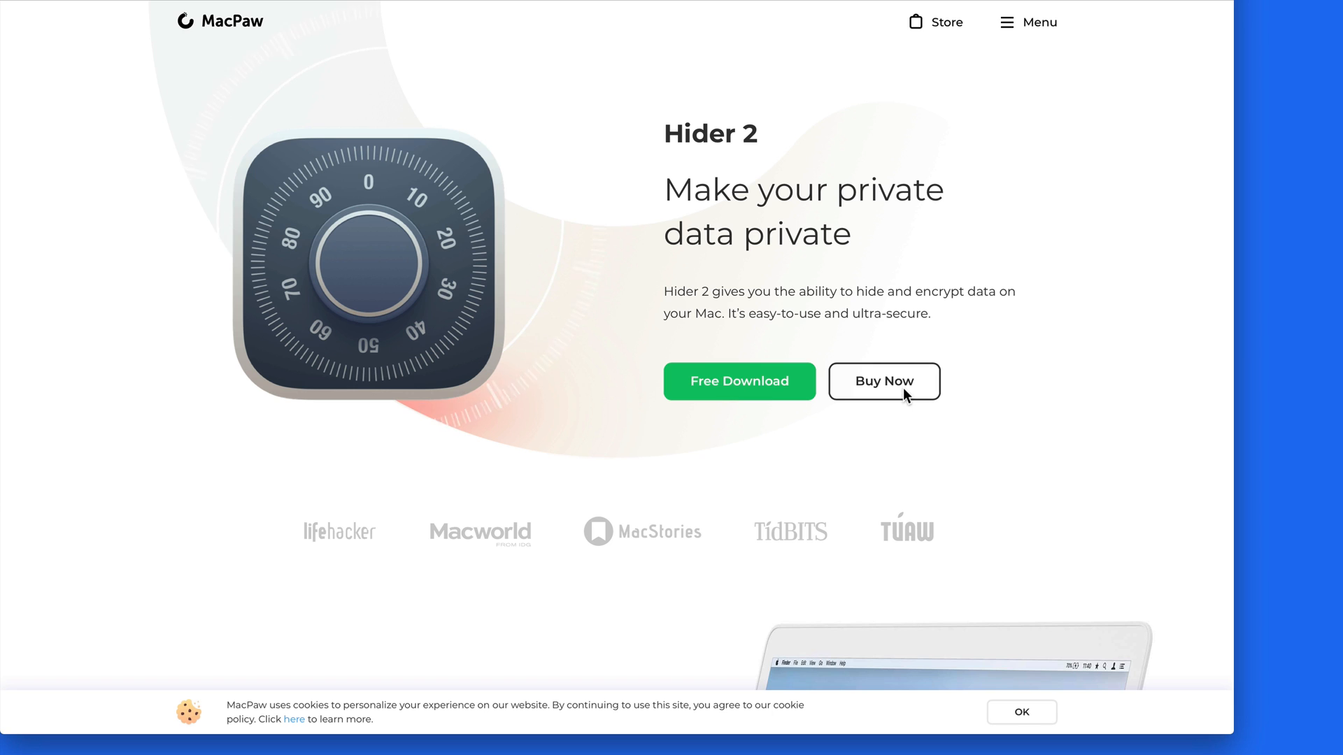
Step: View the Hider 2 purchase page listing single, 2-Mac and 5-Mac licence prices
{"action": "left_click", "coordinate": [884, 381]}
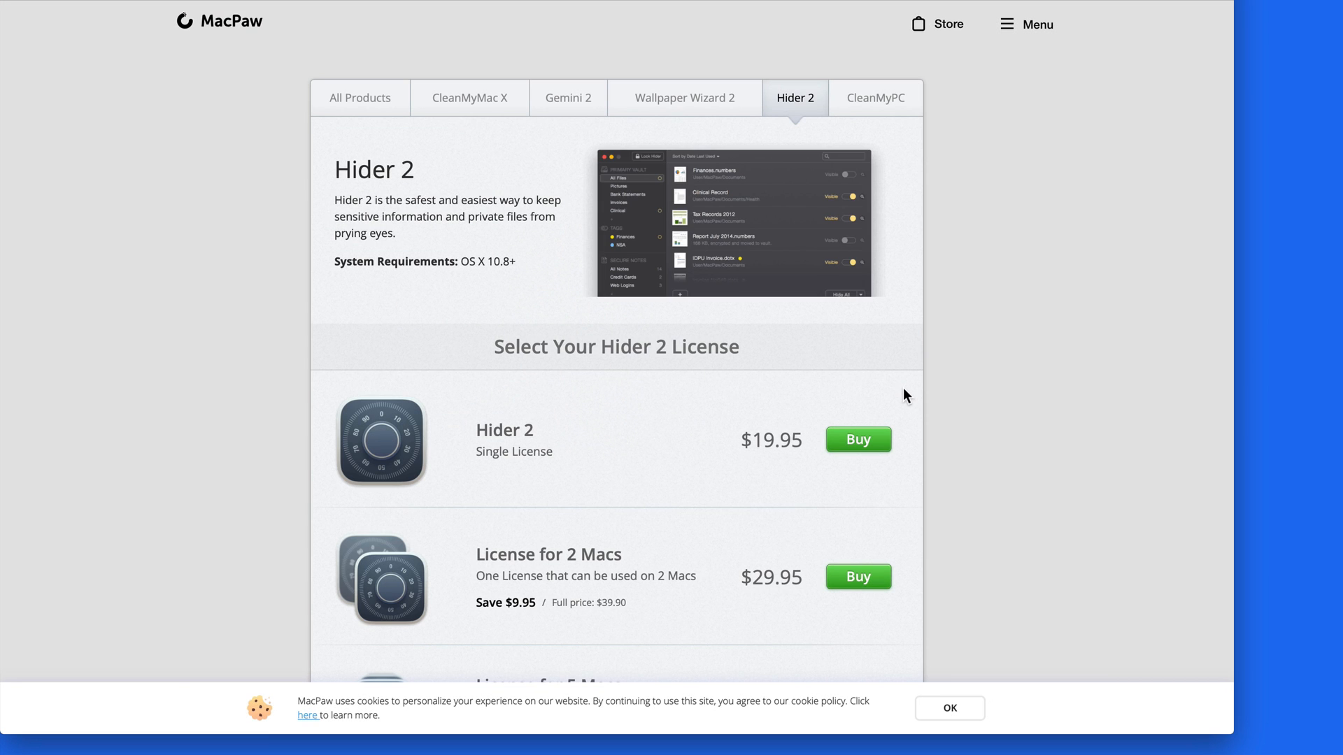
{"action": "scroll", "scroll_direction": "down", "scroll_amount": 3}
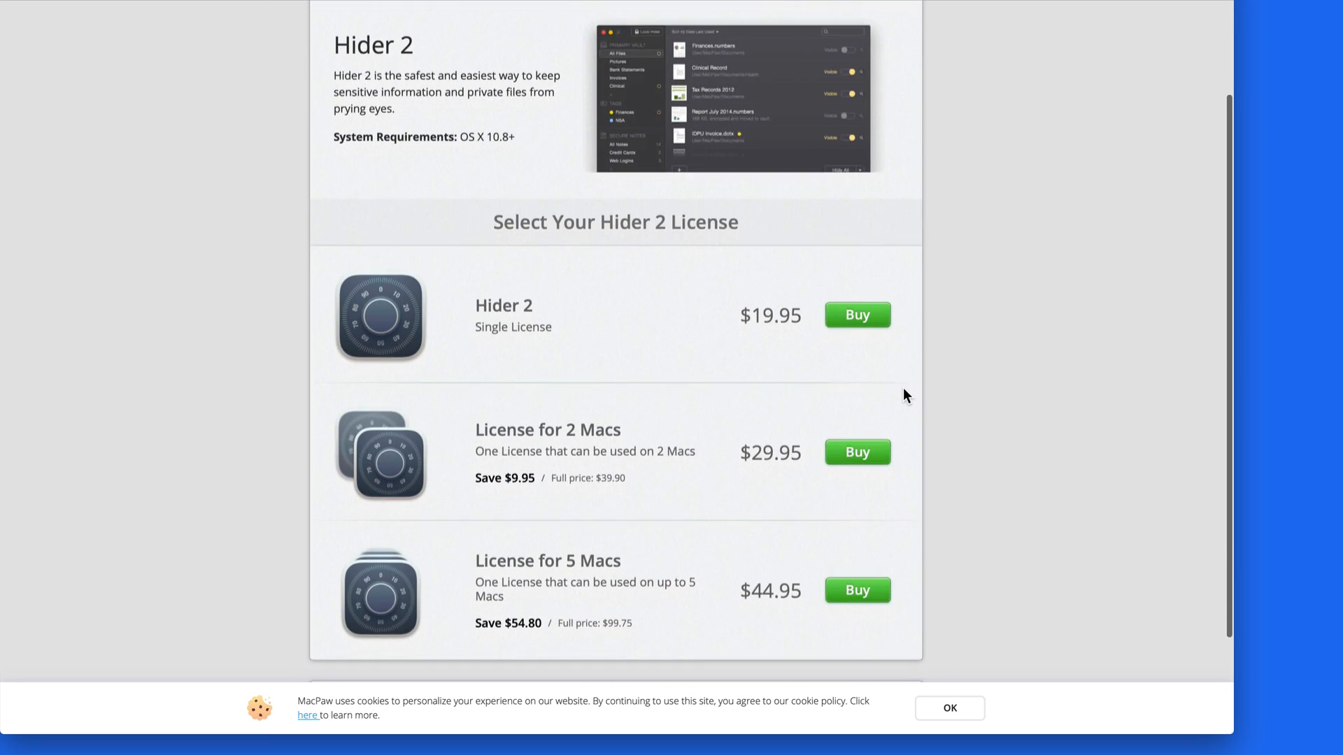